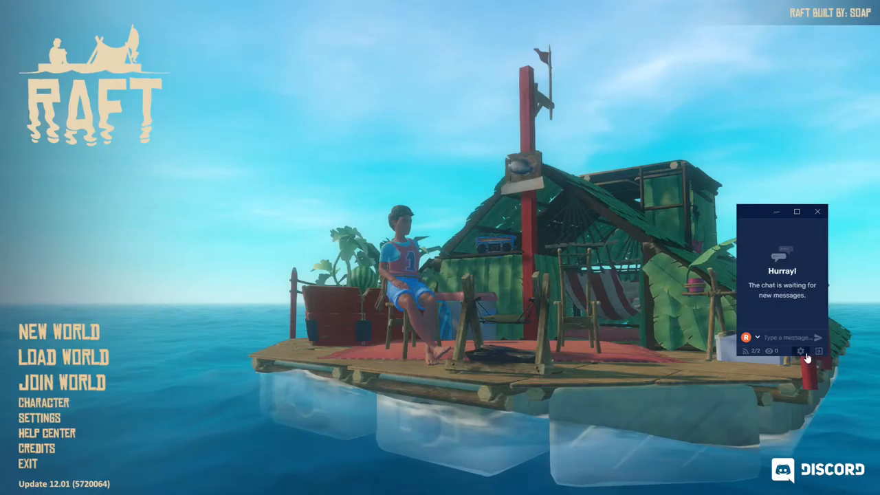
# Open the Restream Chat settings to the Appearance section via the gear icon.
pyautogui.click(800, 350)
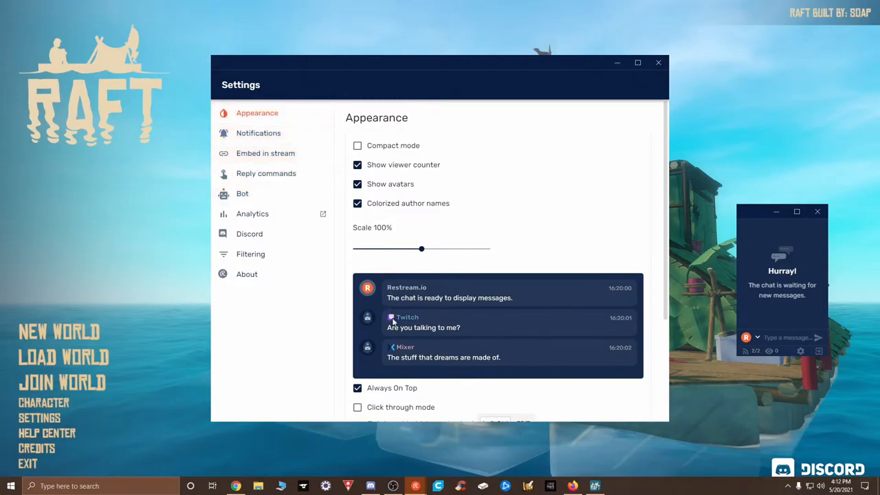
# Review the Always On Top option and close the chat Settings window.
pyautogui.click(357, 387)
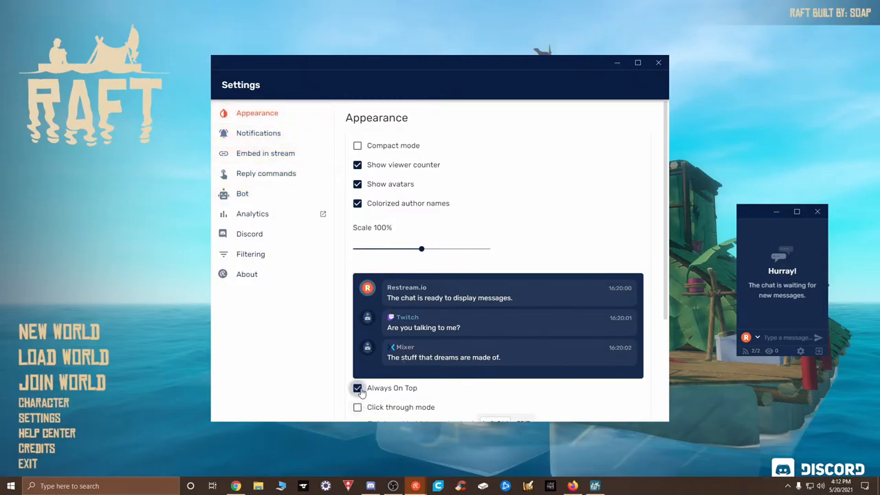
pyautogui.click(658, 62)
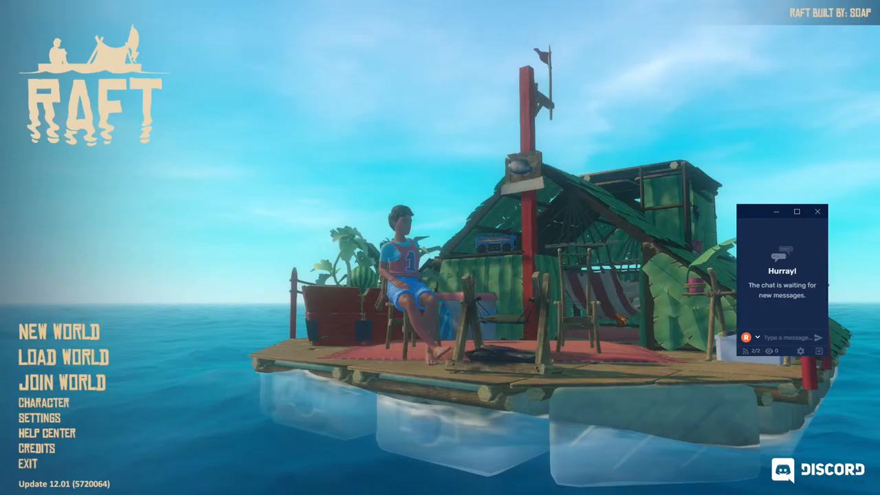
# Open the Start menu and minimize the game to reveal the desktop.
pyautogui.click(11, 486)
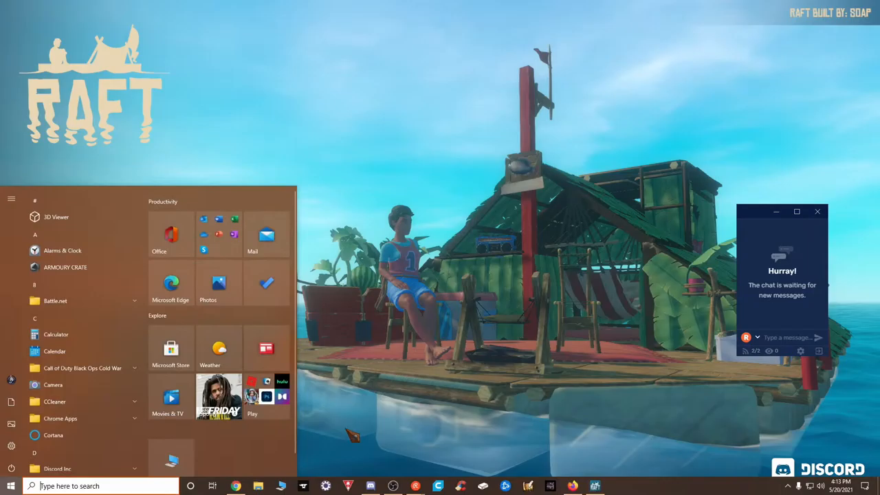
pyautogui.rightClick(594, 485)
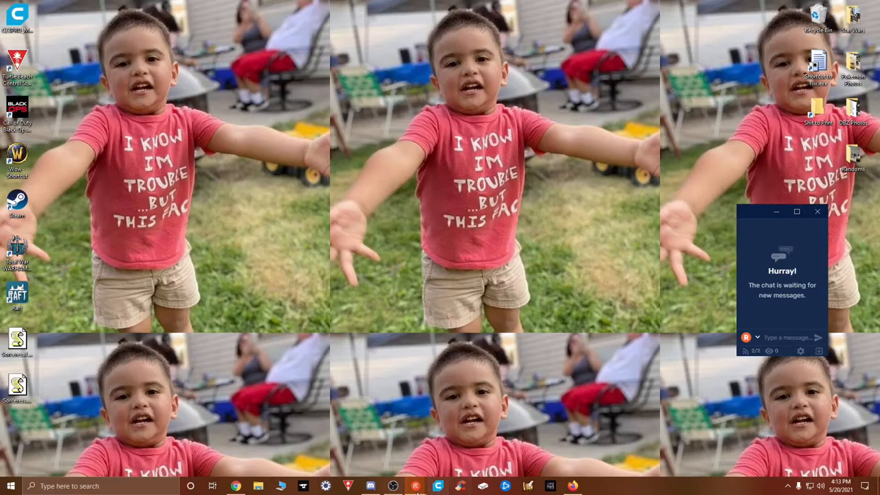
pyautogui.moveTo(573, 486)
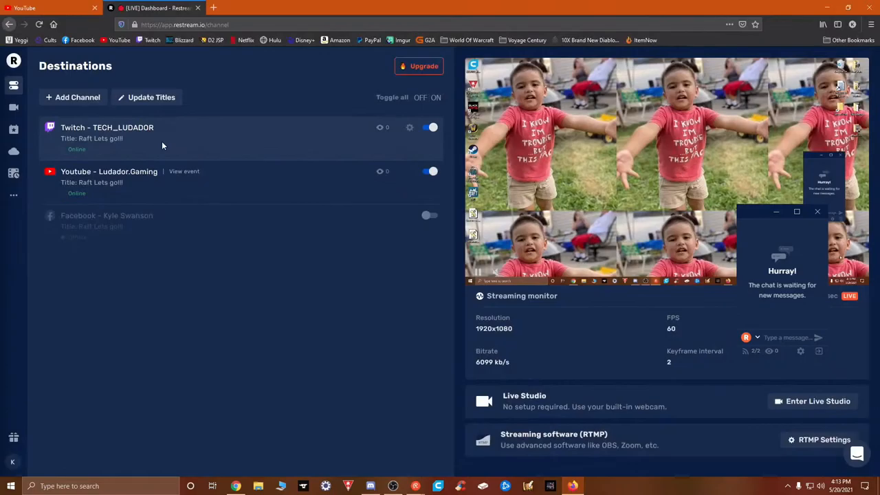
pyautogui.moveTo(167, 148)
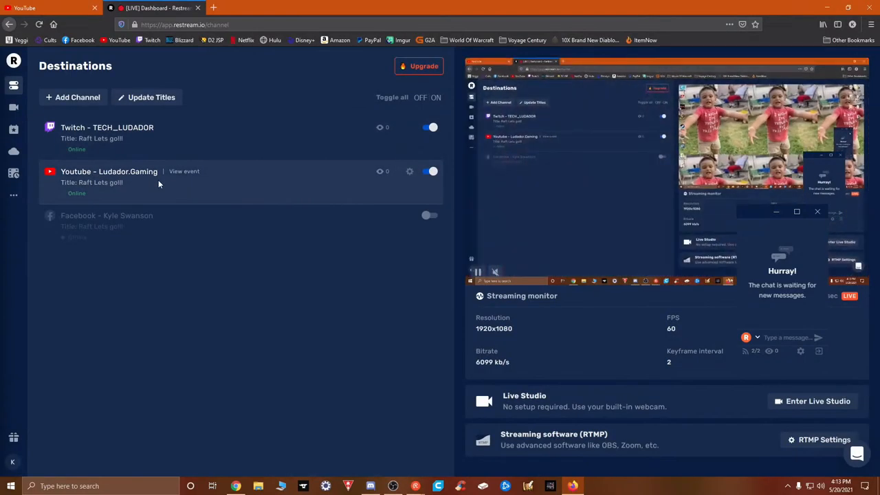
pyautogui.moveTo(304, 14)
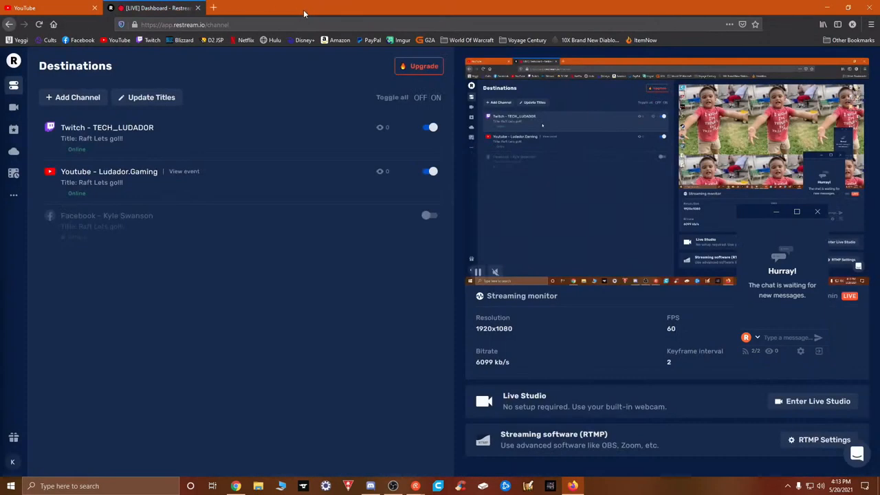
# Edit the stream details, switch on Gaming content, and enter 'raft' as the game.
pyautogui.click(151, 97)
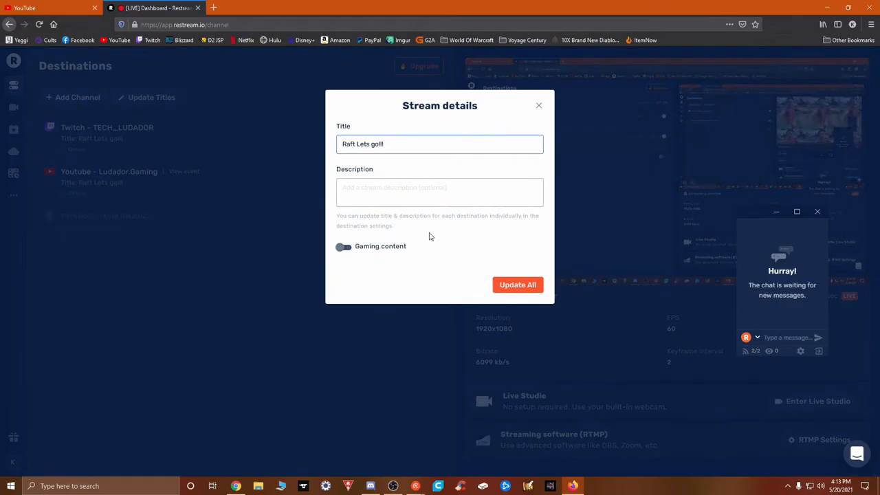
pyautogui.click(342, 246)
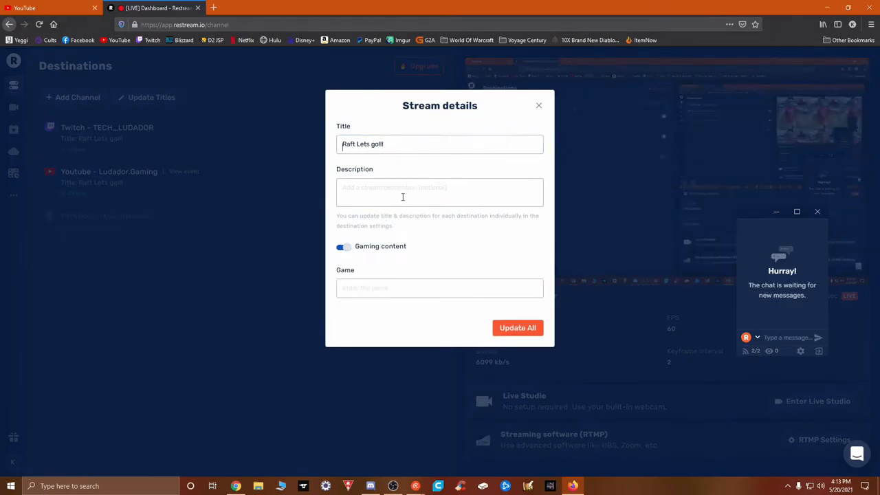
pyautogui.click(440, 288)
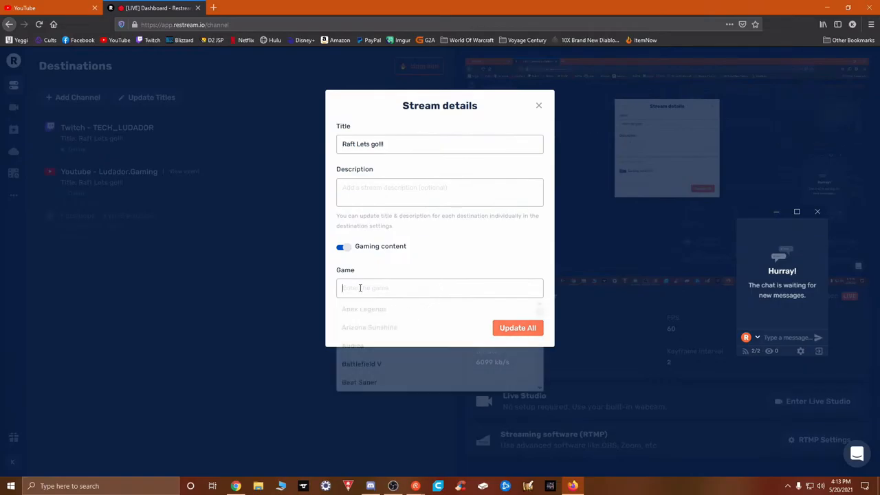
pyautogui.write('raft')
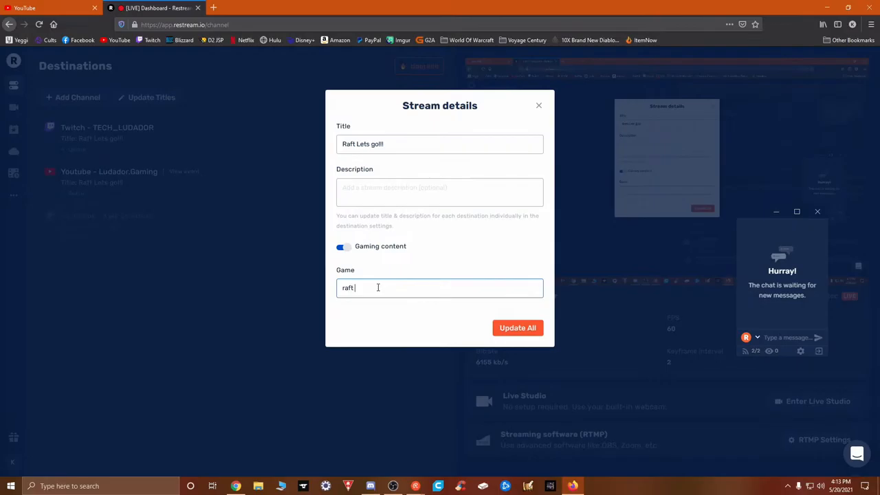
pyautogui.click(439, 287)
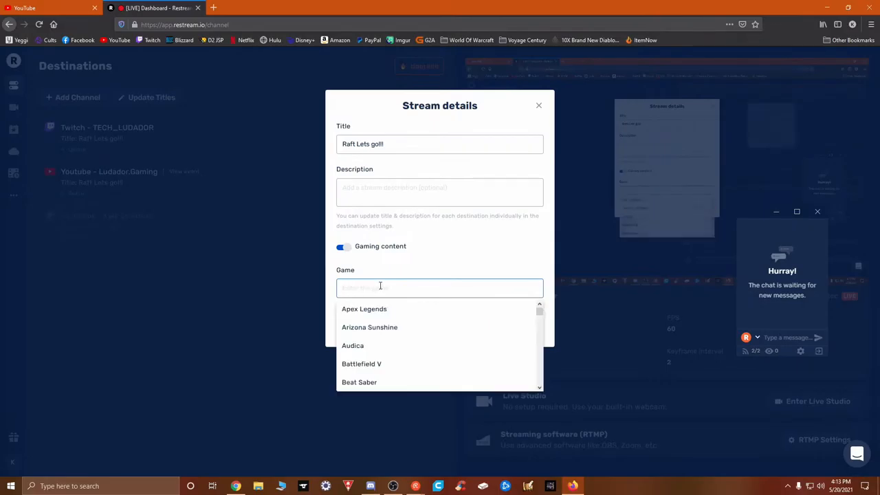
pyautogui.write('raft')
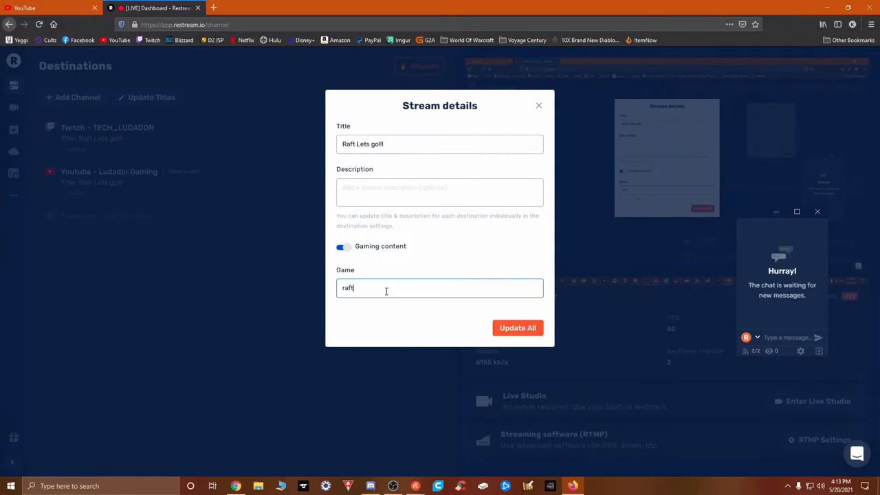
pyautogui.click(517, 328)
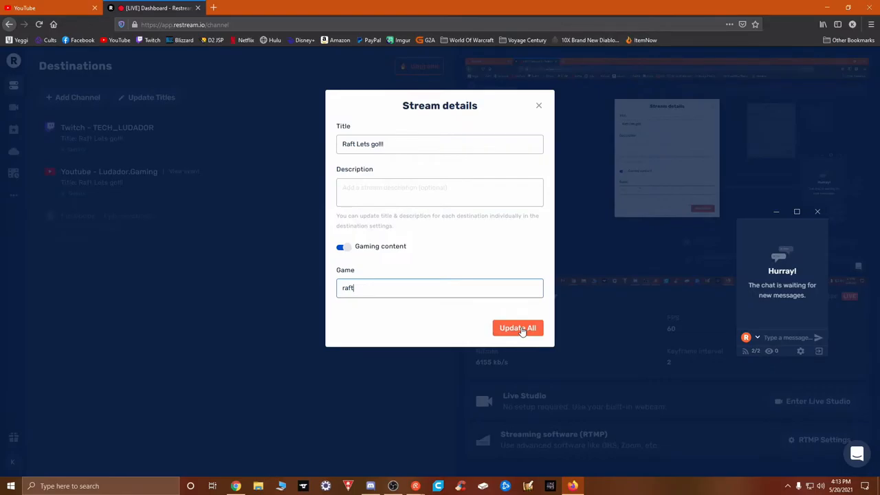
# Apply the stream details to Twitch and YouTube with Update All.
pyautogui.click(517, 328)
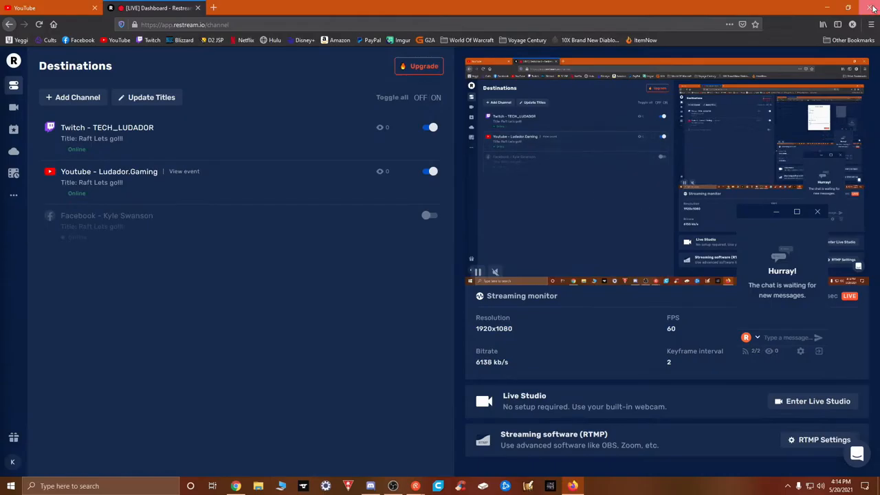
# Close Firefox with both its tabs and bring the live OBS window forward.
pyautogui.click(873, 8)
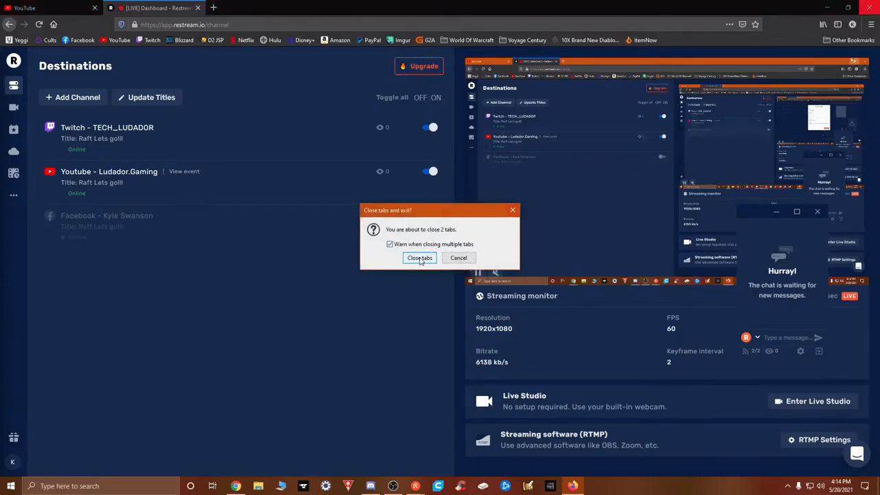
pyautogui.click(419, 257)
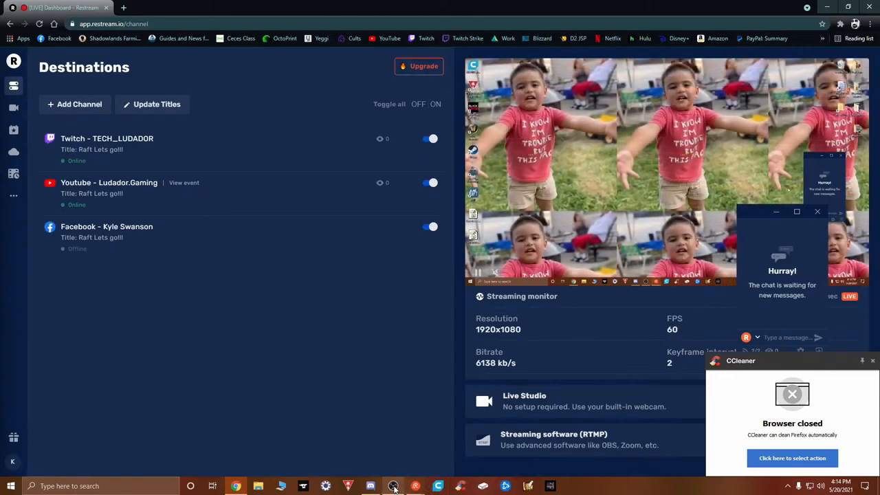
pyautogui.click(392, 486)
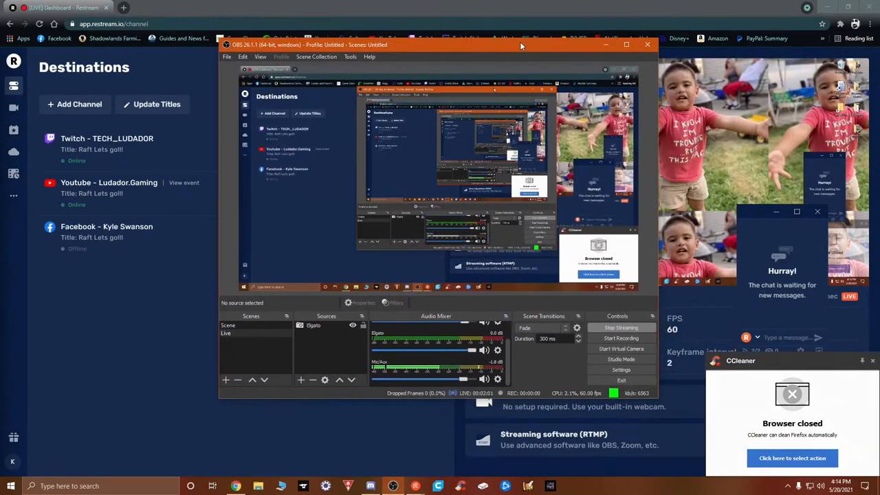